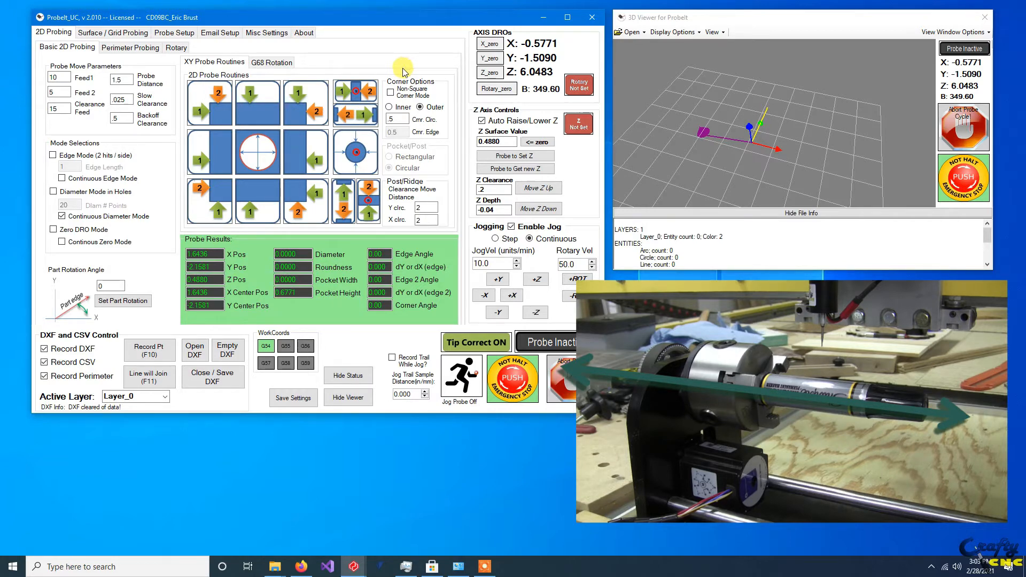
{"action": "mouse_move", "coordinate": [400, 63]}
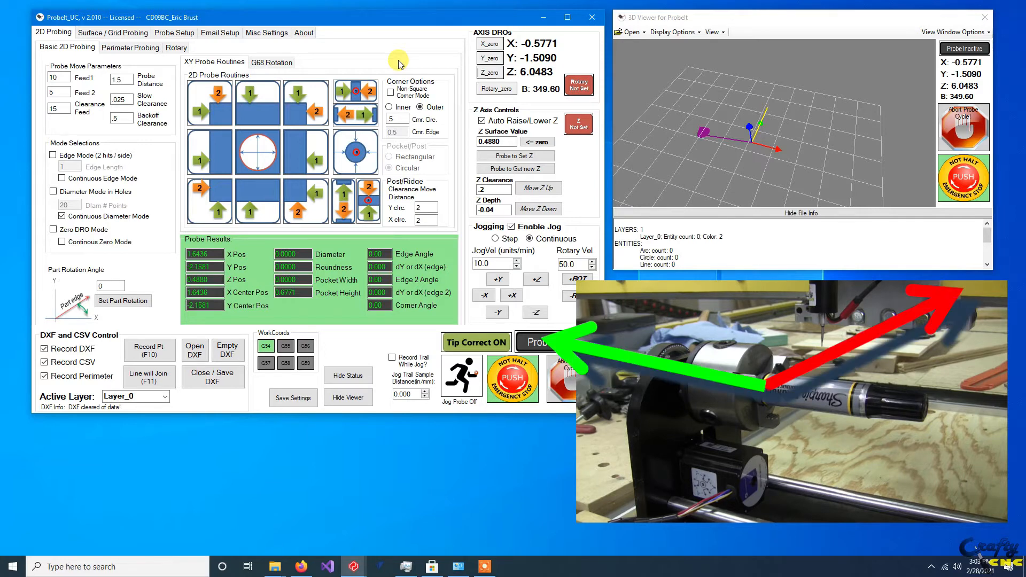
{"action": "mouse_move", "coordinate": [421, 339]}
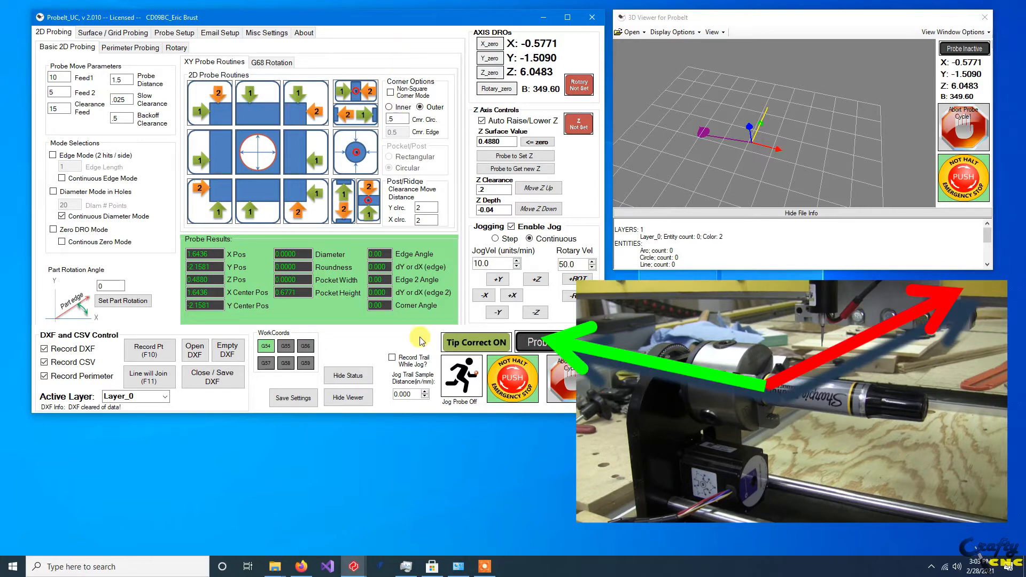
{"action": "mouse_move", "coordinate": [425, 485]}
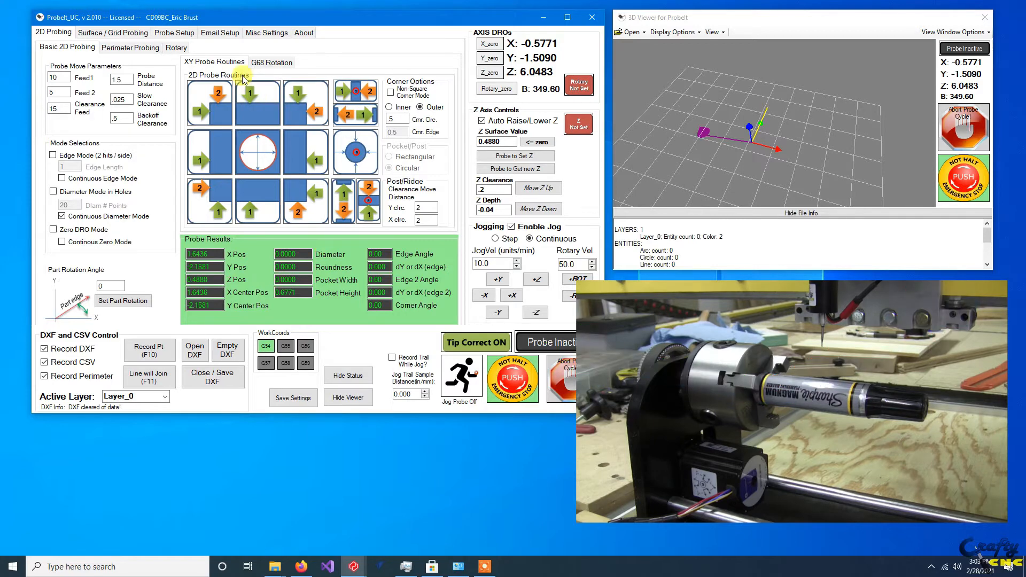
Enter 1.125 as the bar diameter in the Rotary settings for the centerline probe
{"action": "left_click", "coordinate": [174, 47]}
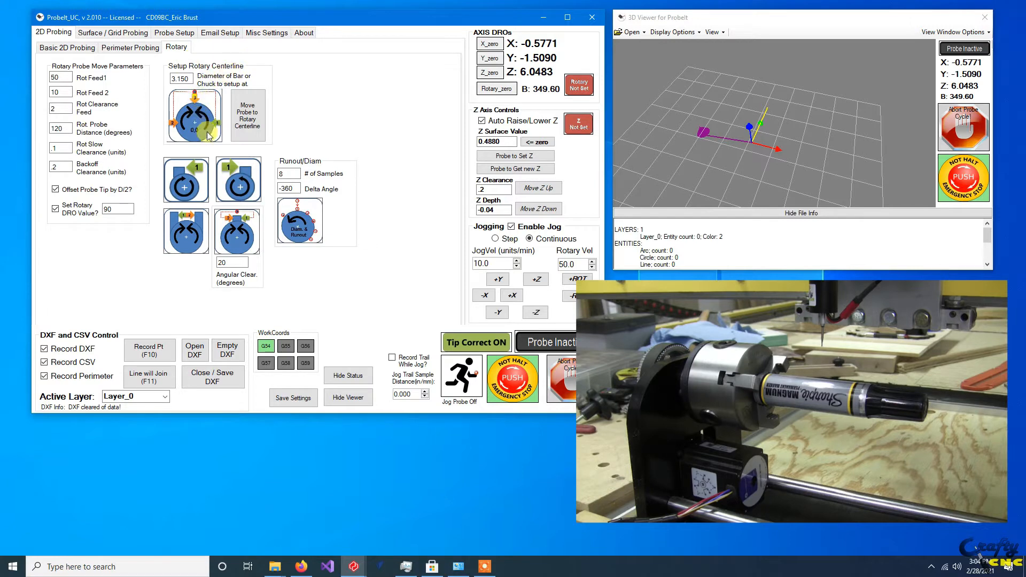
{"action": "triple_click", "coordinate": [181, 78]}
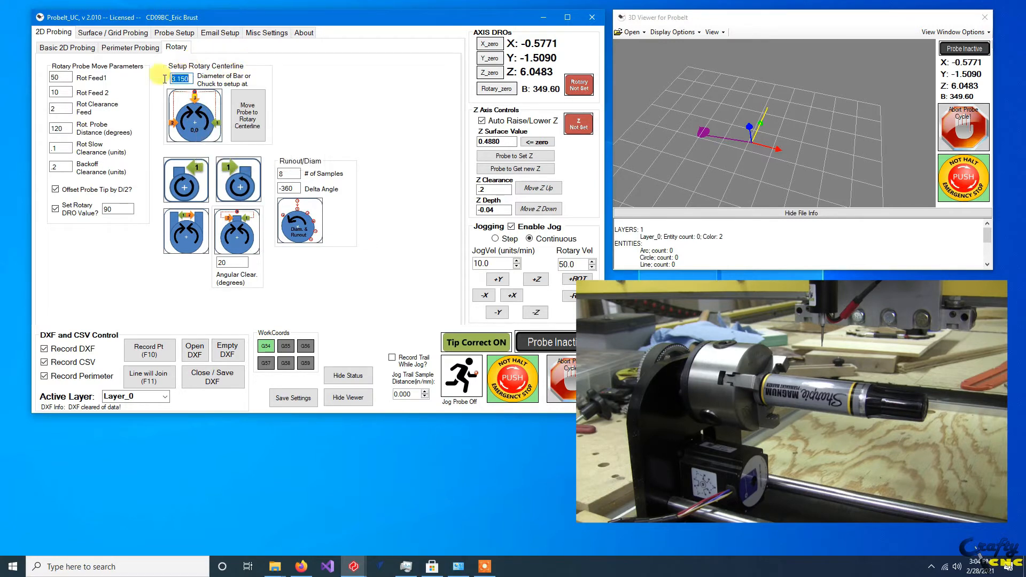
{"action": "type", "text": "1.12"}
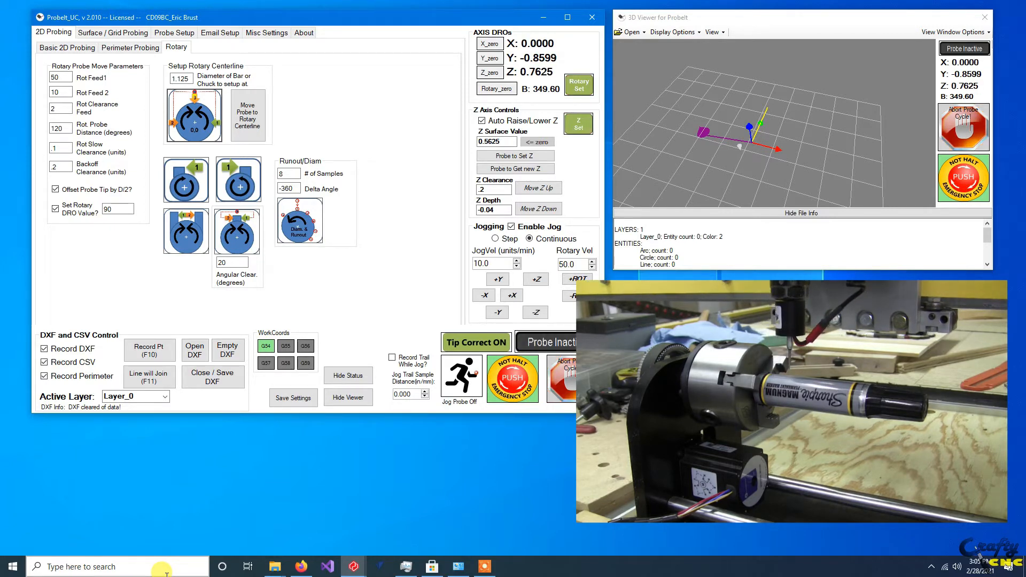
{"action": "mouse_move", "coordinate": [389, 103]}
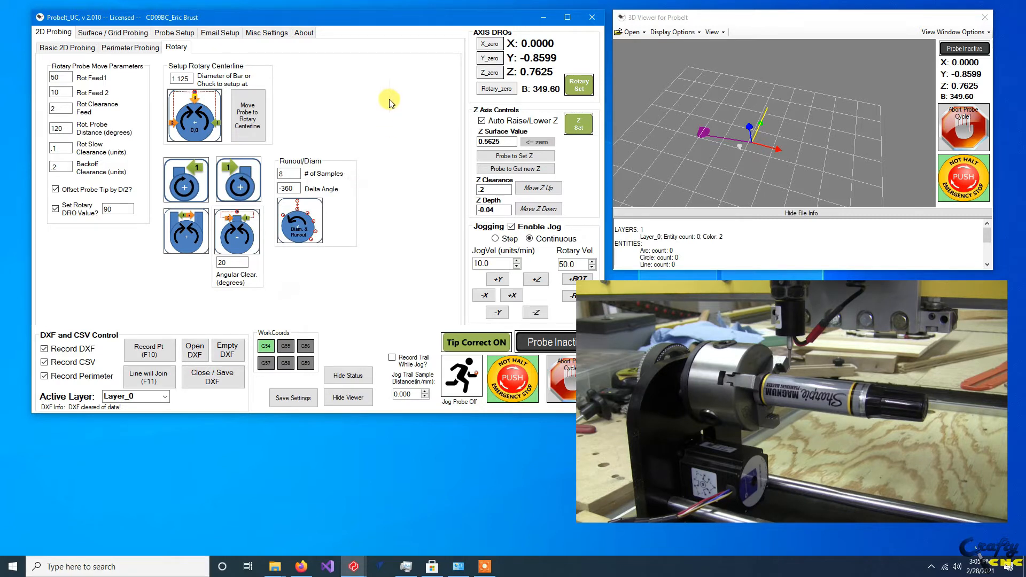
{"action": "mouse_move", "coordinate": [514, 134]}
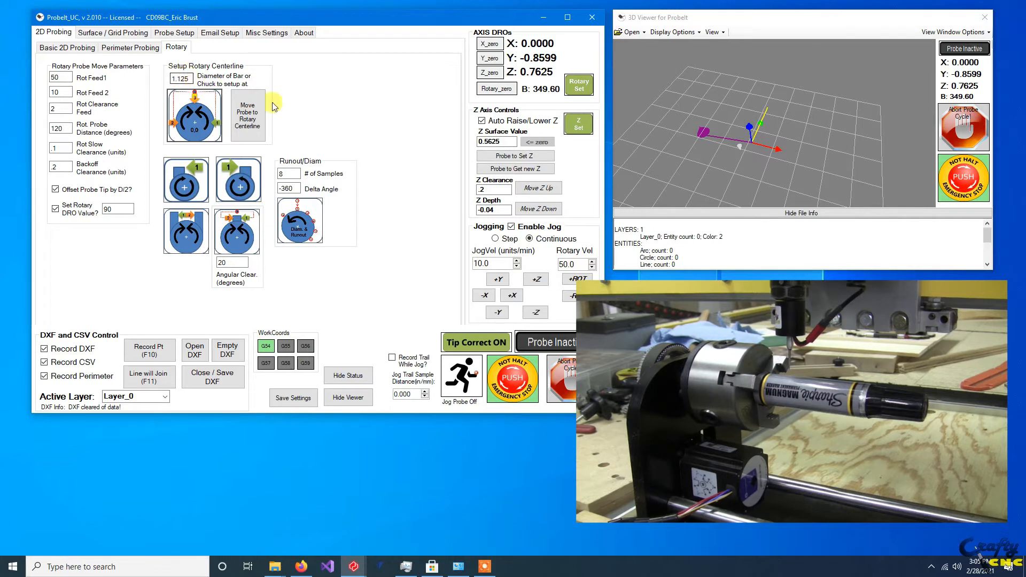
{"action": "mouse_move", "coordinate": [564, 114]}
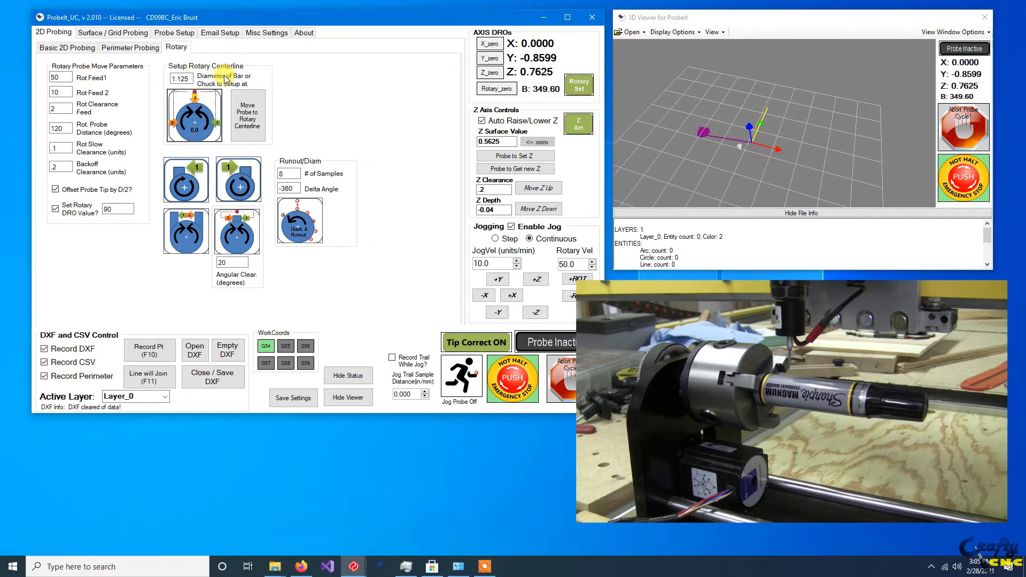
{"action": "mouse_move", "coordinate": [506, 124]}
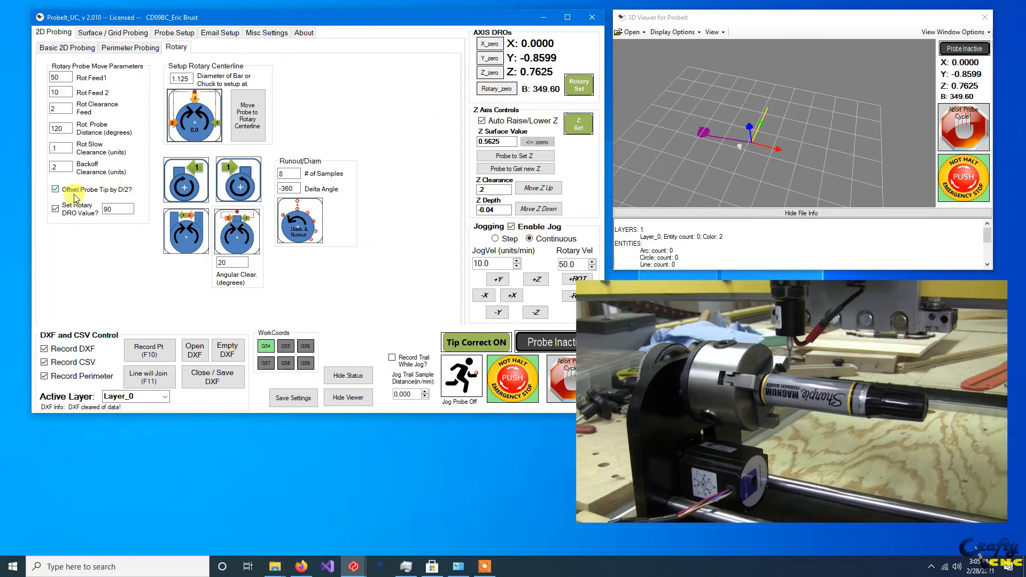
Set the rotary DRO value to 0 and zero the B axis readout
{"action": "triple_click", "coordinate": [116, 208]}
{"action": "type", "text": "0"}
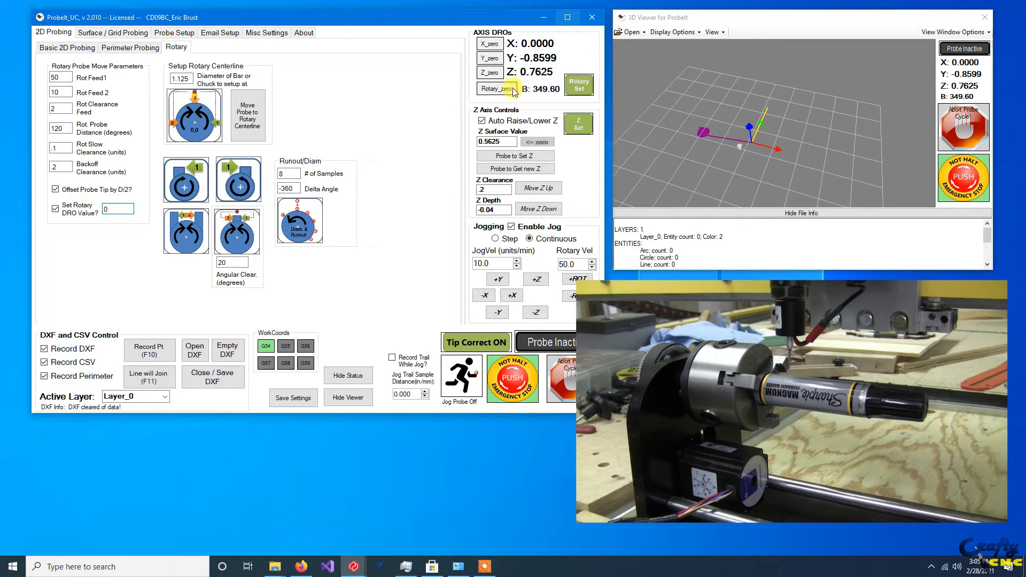
{"action": "left_click", "coordinate": [496, 88]}
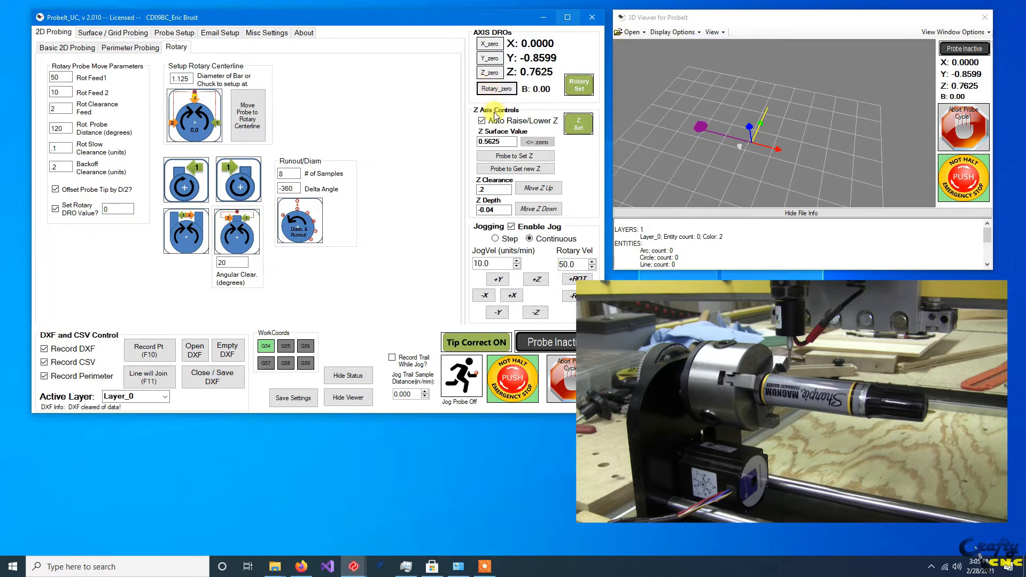
{"action": "mouse_move", "coordinate": [496, 143]}
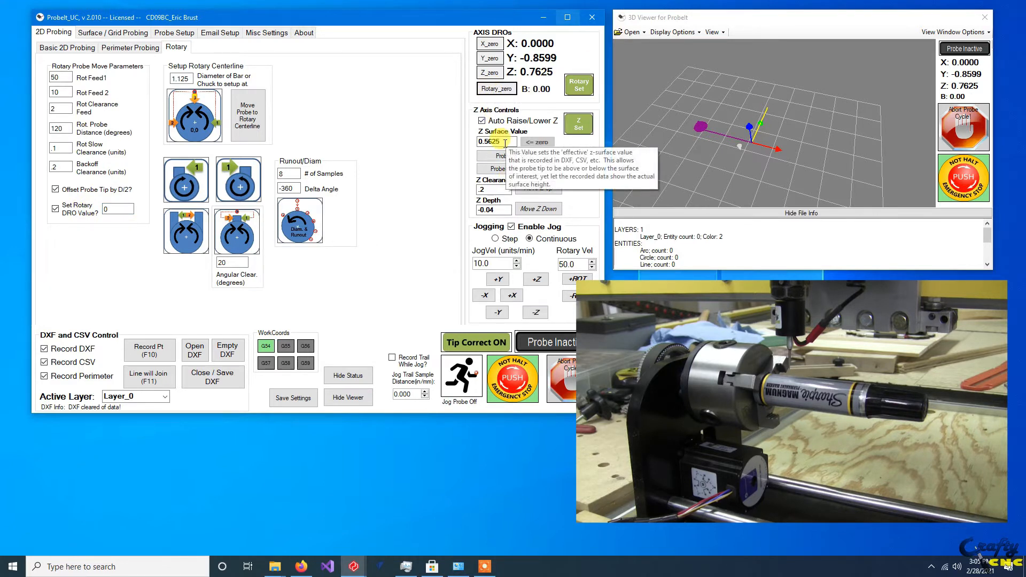
{"action": "mouse_move", "coordinate": [521, 122]}
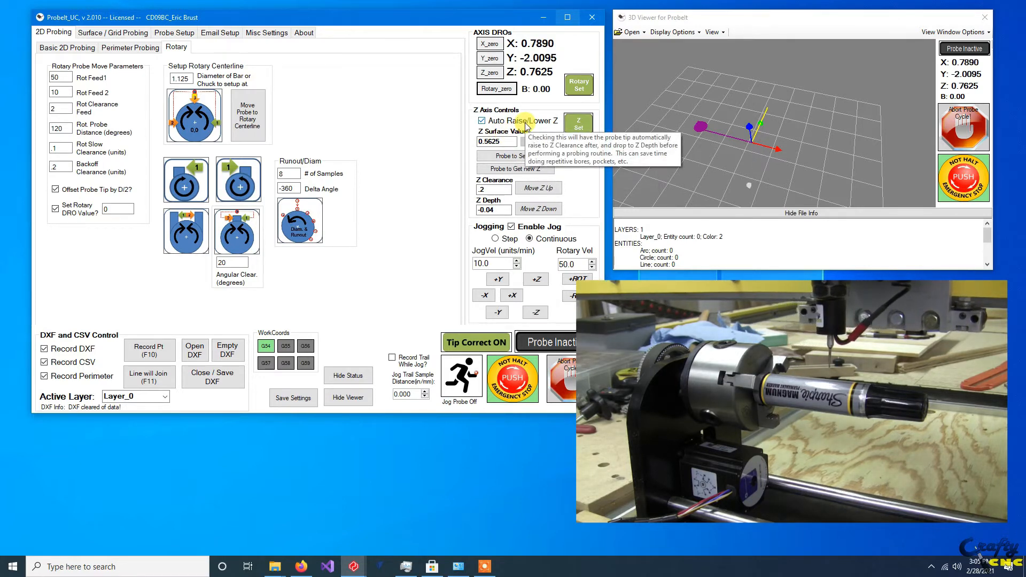
{"action": "mouse_move", "coordinate": [247, 113]}
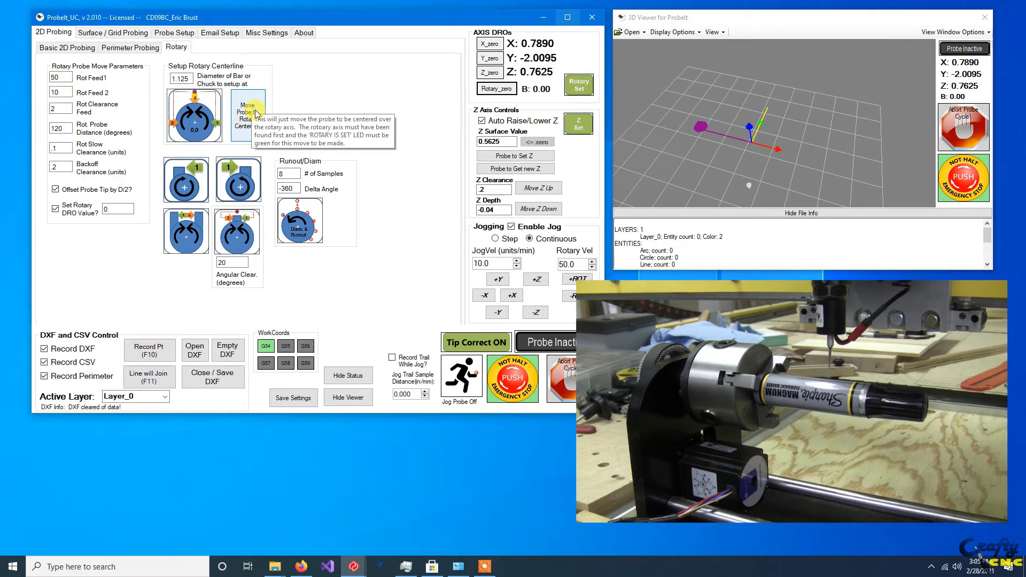
Move the probe back over the rotary centerline so X returns to 0.0000
{"action": "left_click", "coordinate": [248, 116]}
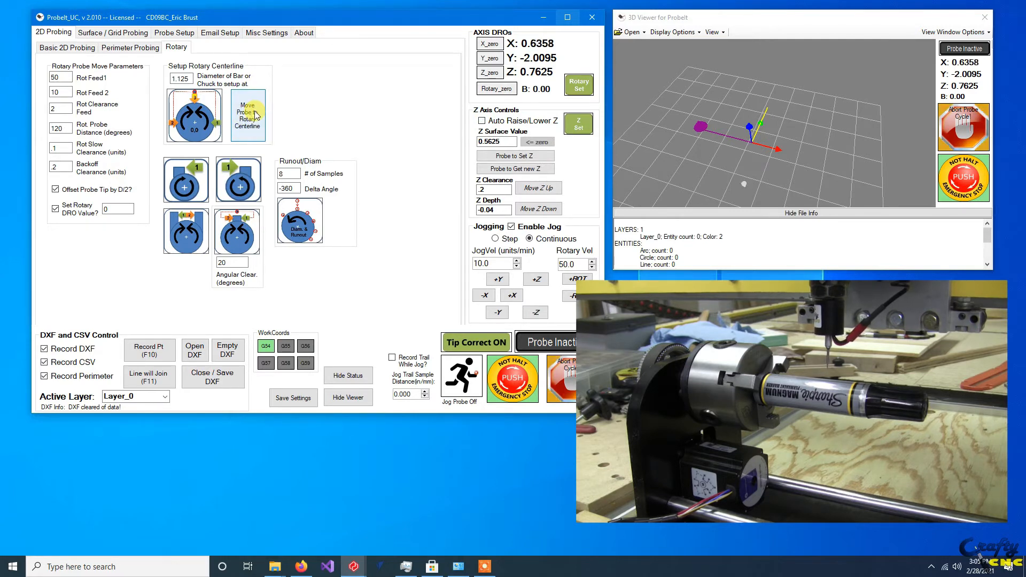
{"action": "left_click", "coordinate": [247, 116]}
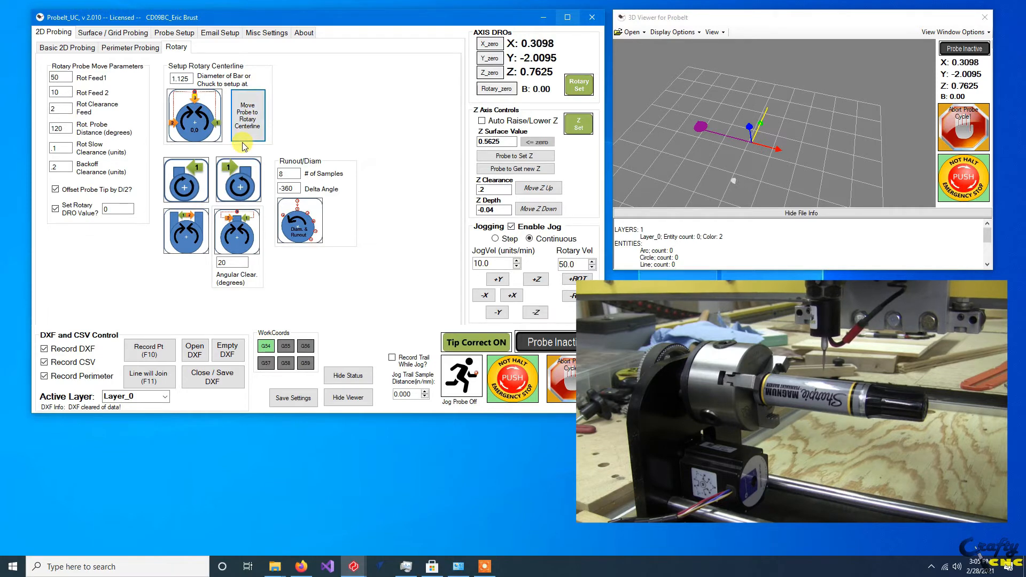
{"action": "left_click", "coordinate": [489, 43]}
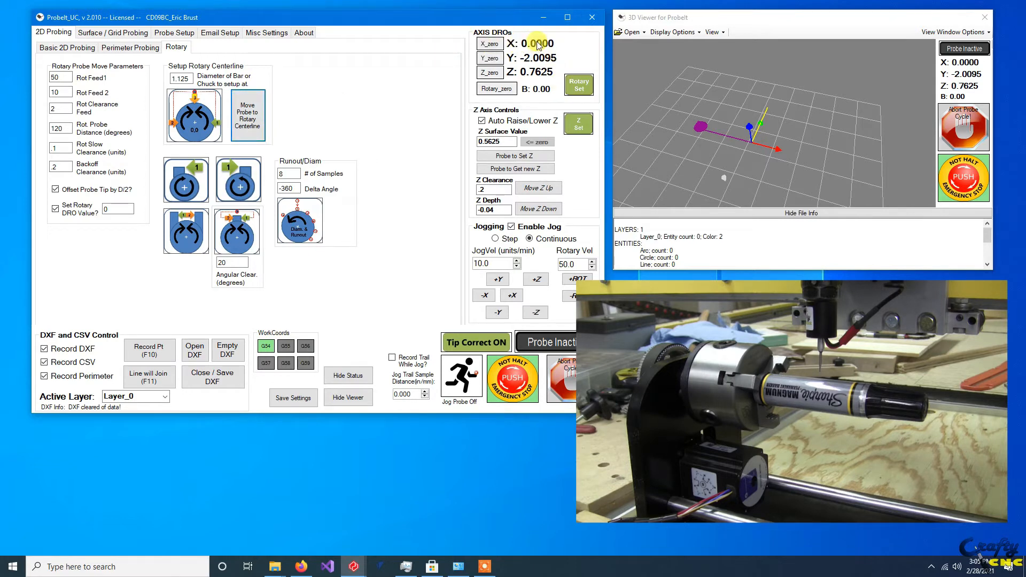
{"action": "mouse_move", "coordinate": [430, 90]}
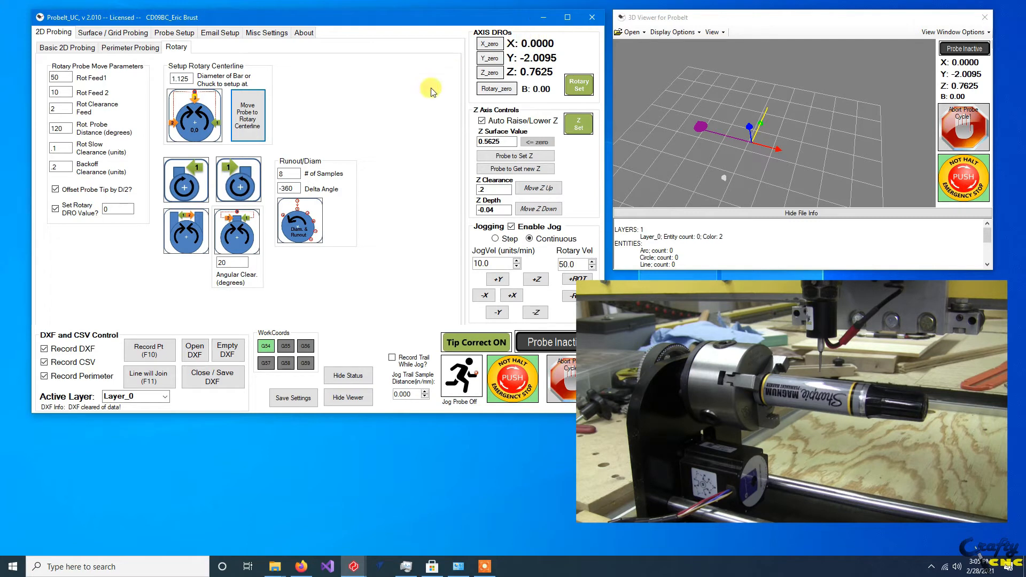
{"action": "mouse_move", "coordinate": [376, 153]}
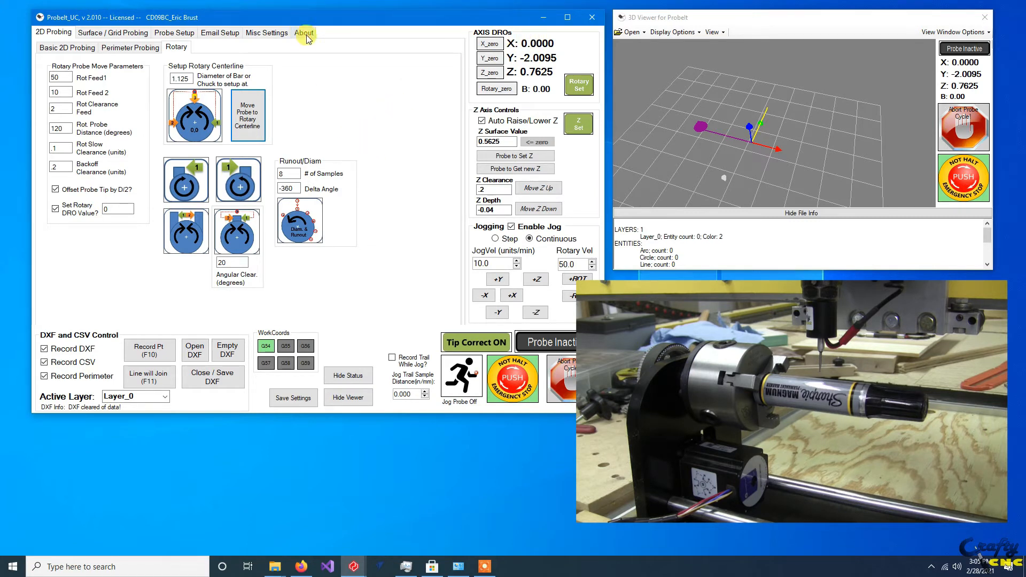
{"action": "mouse_move", "coordinate": [136, 60]}
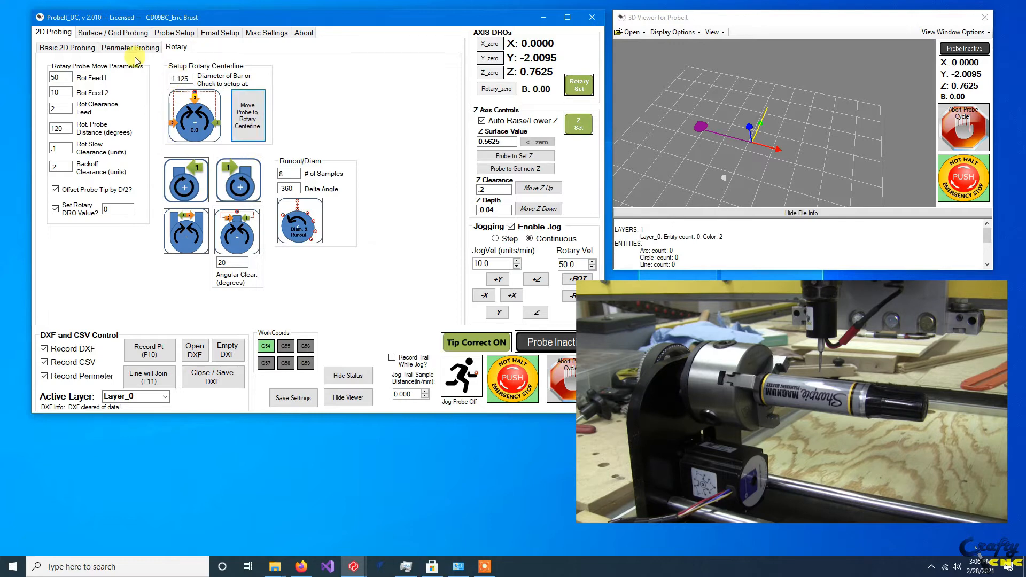
Return to the 2D probing routines and change the Z depth to -0.3
{"action": "left_click", "coordinate": [66, 47]}
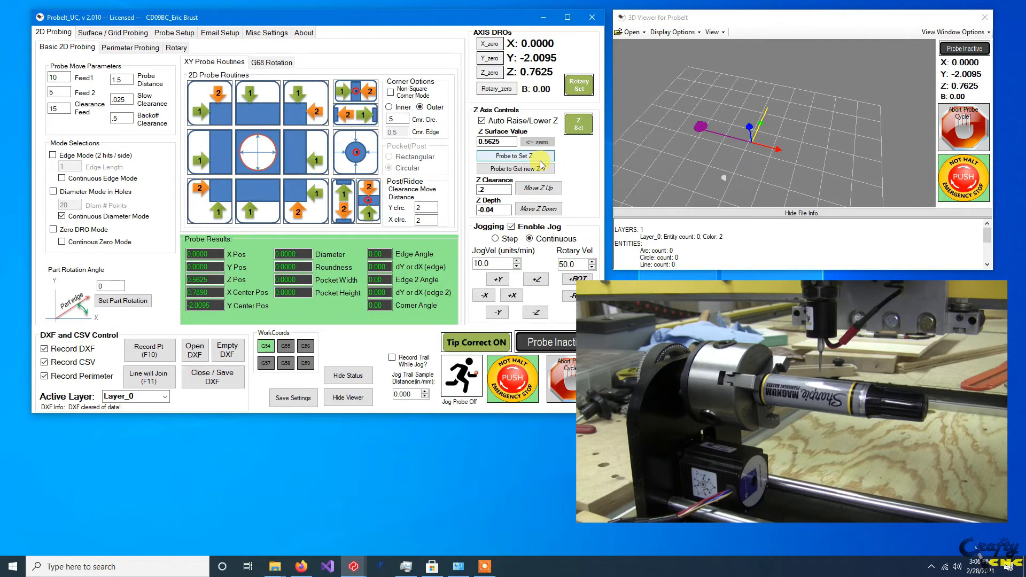
{"action": "mouse_move", "coordinate": [515, 156]}
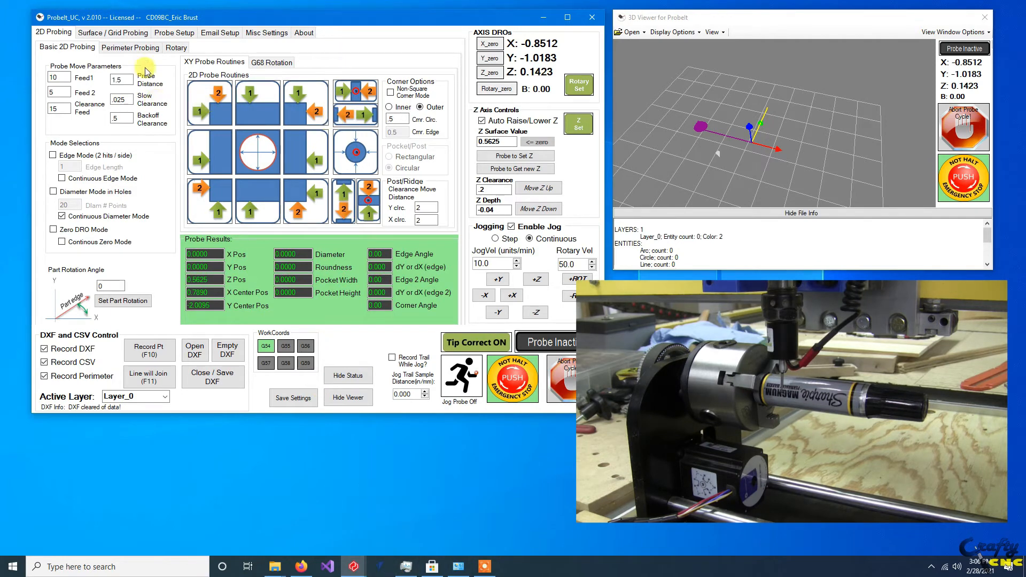
{"action": "mouse_move", "coordinate": [60, 66]}
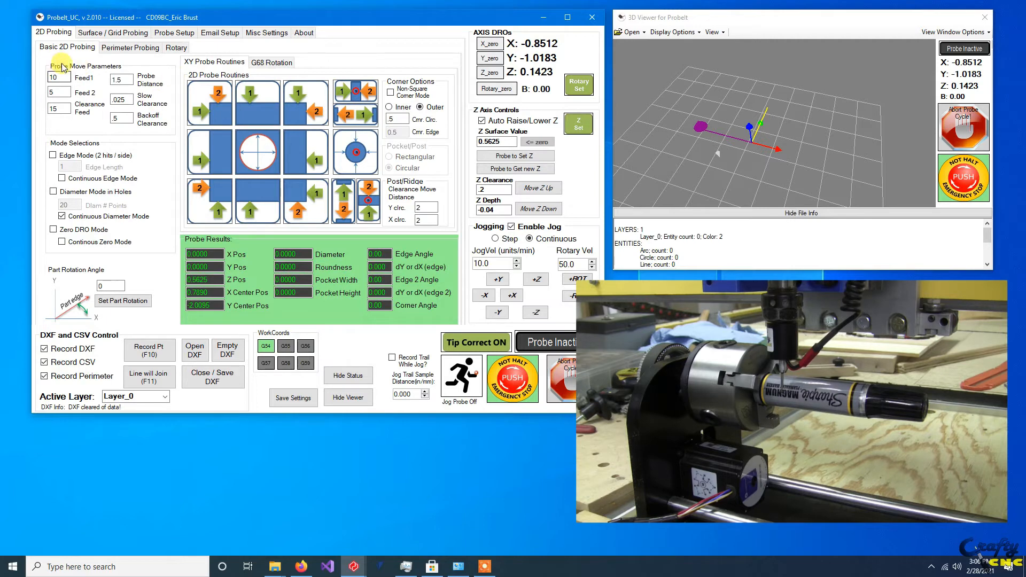
{"action": "mouse_move", "coordinate": [462, 65]}
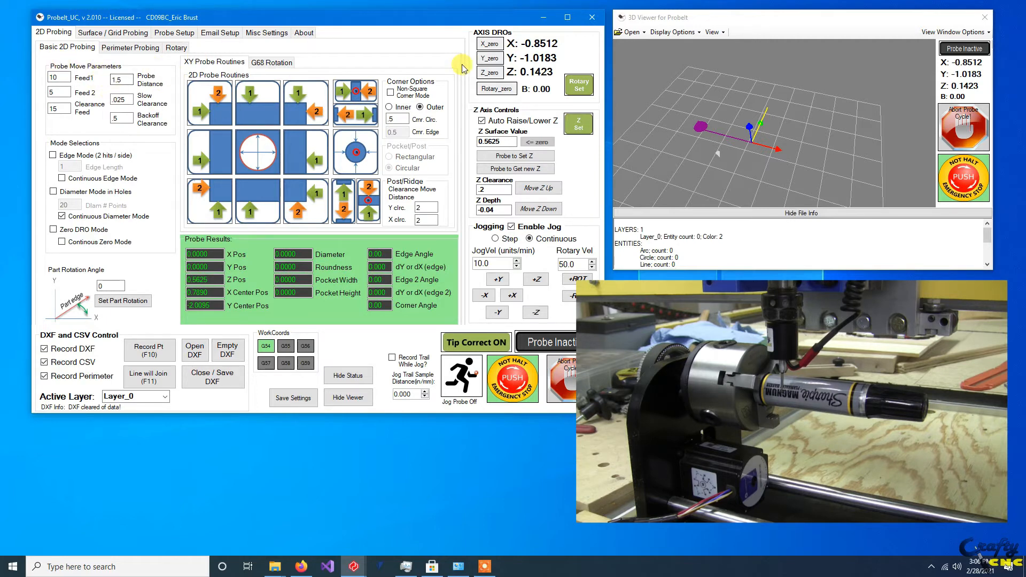
{"action": "mouse_move", "coordinate": [537, 78]}
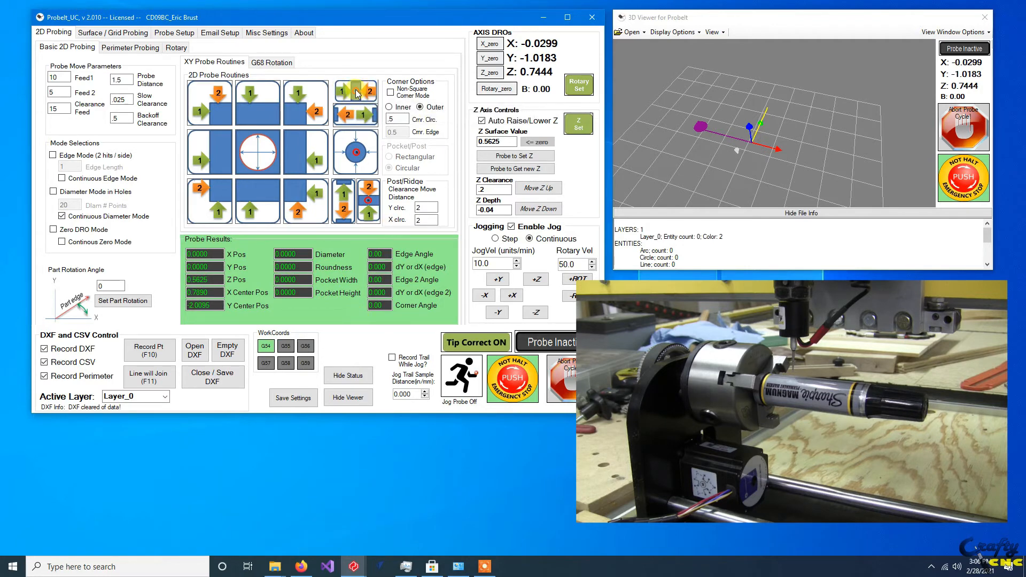
{"action": "mouse_move", "coordinate": [357, 90]}
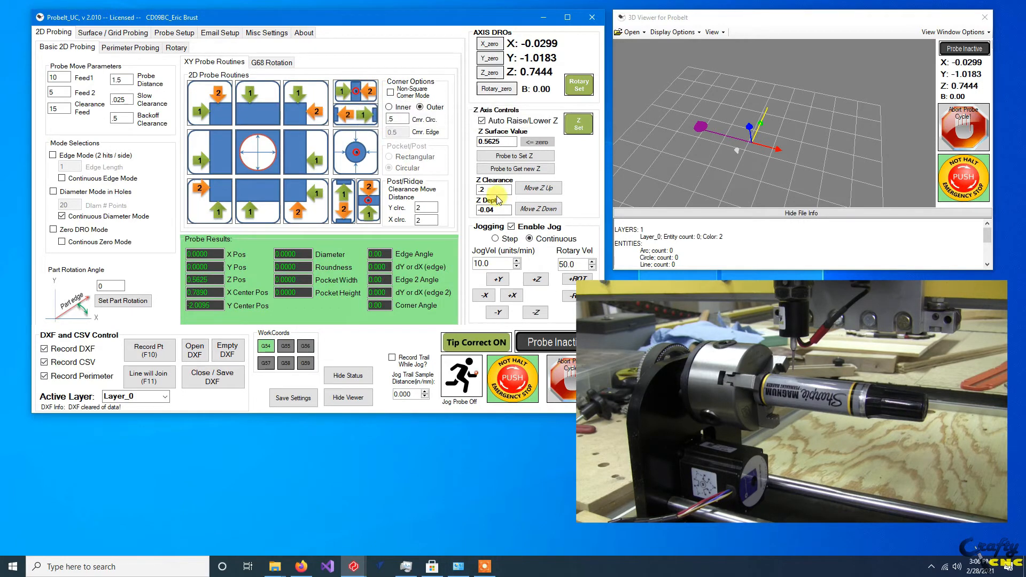
{"action": "left_click", "coordinate": [491, 209]}
{"action": "type", "text": "-0.3"}
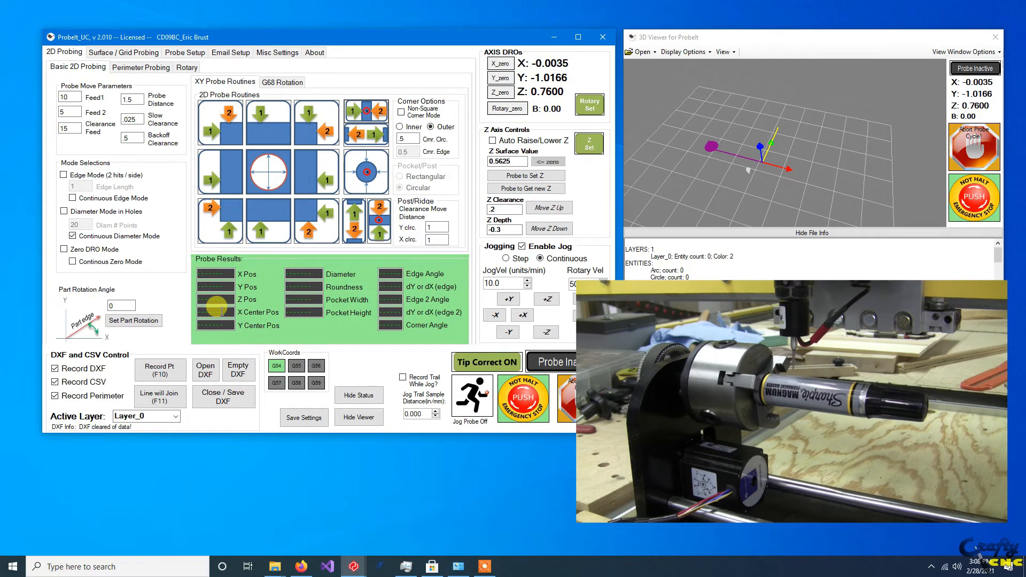
Probe the shaft to find its centre and zero X at the found centreline
{"action": "left_click", "coordinate": [367, 171]}
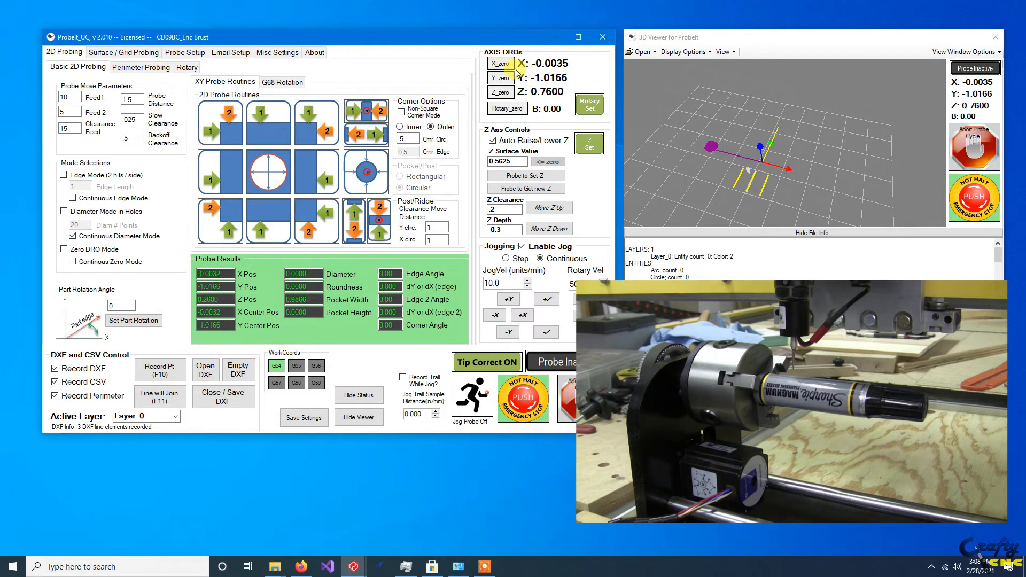
{"action": "left_click", "coordinate": [499, 63]}
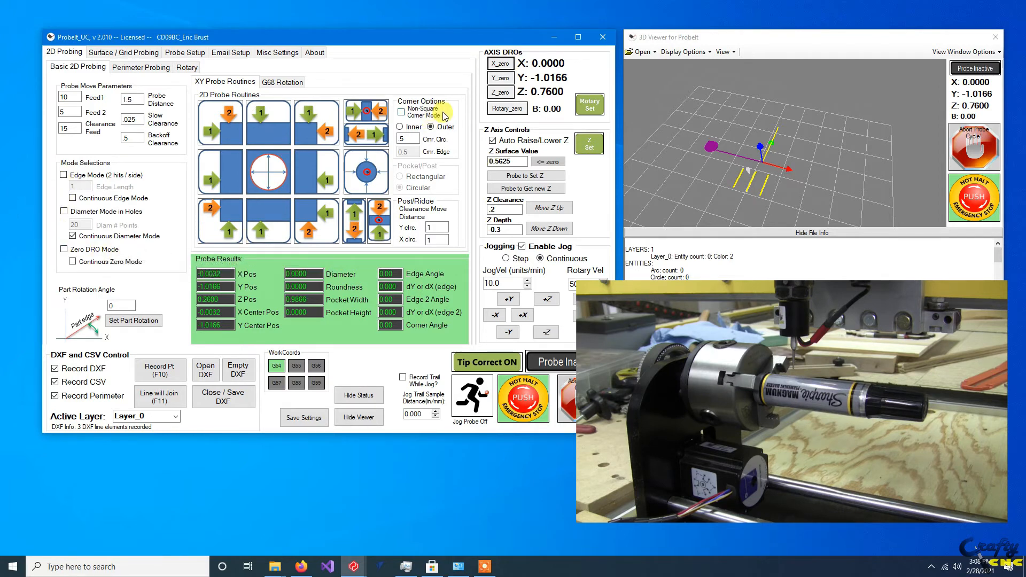
{"action": "left_click", "coordinate": [588, 143]}
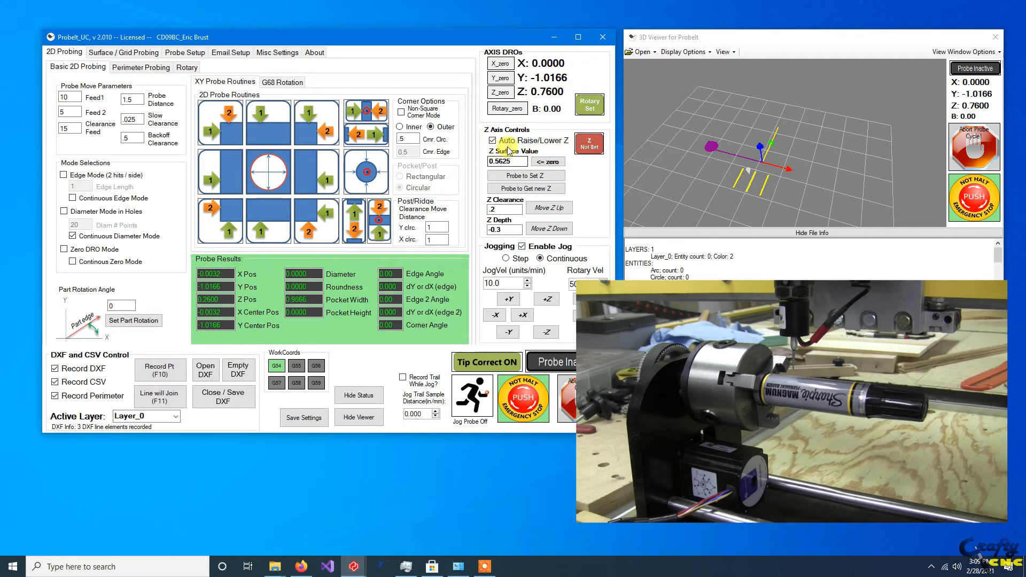
Select the Z surface value and probe down to the shaft top to set Z
{"action": "left_click", "coordinate": [503, 161]}
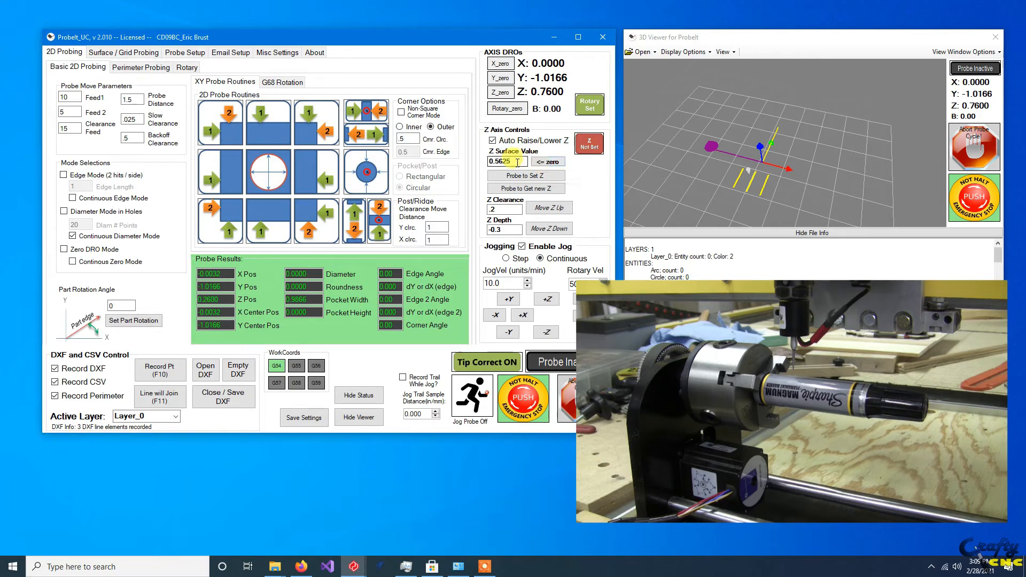
{"action": "triple_click", "coordinate": [503, 162]}
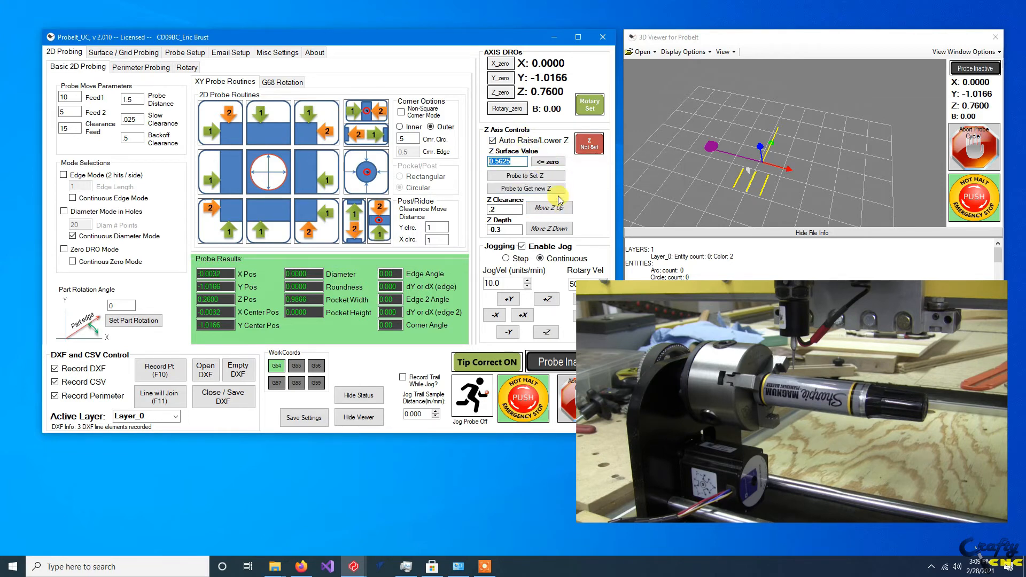
{"action": "left_click", "coordinate": [526, 175]}
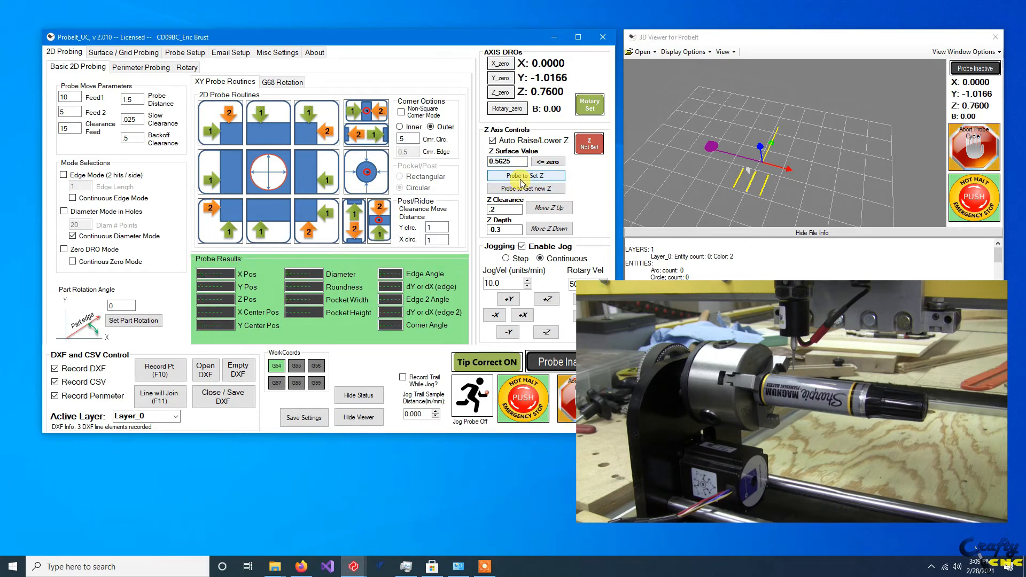
{"action": "left_click", "coordinate": [548, 229]}
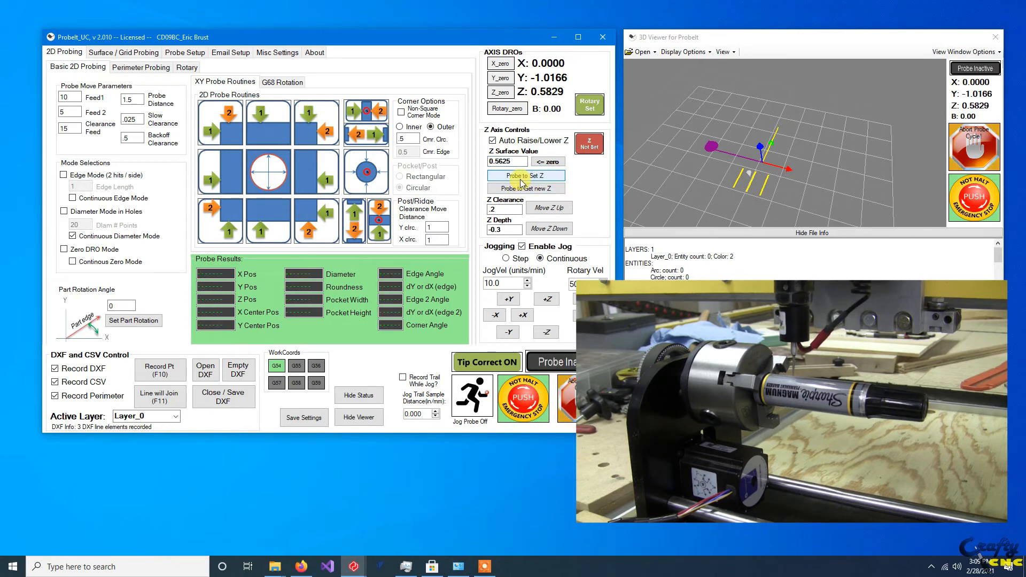
{"action": "left_click", "coordinate": [526, 174]}
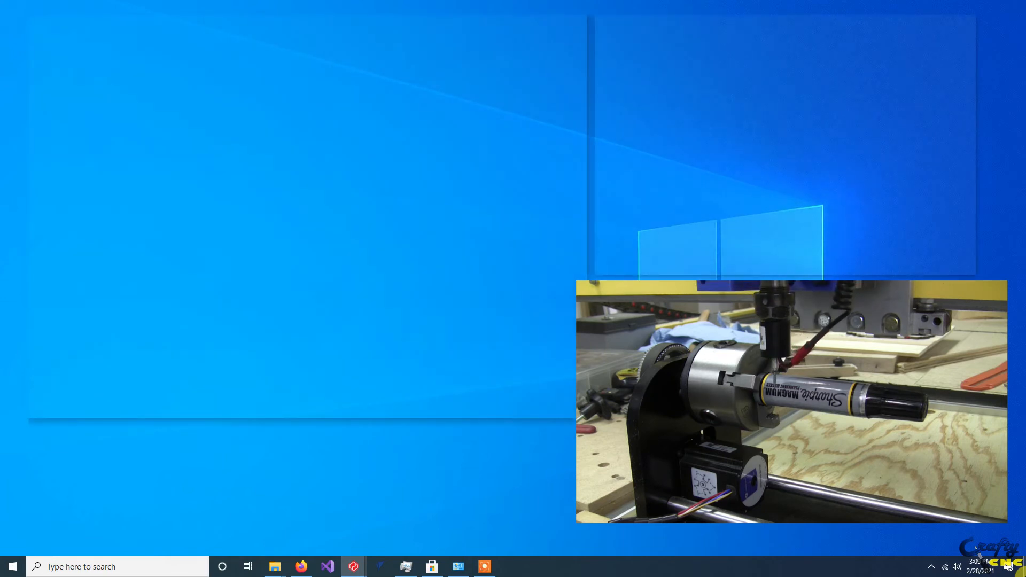
{"action": "mouse_move", "coordinate": [683, 124]}
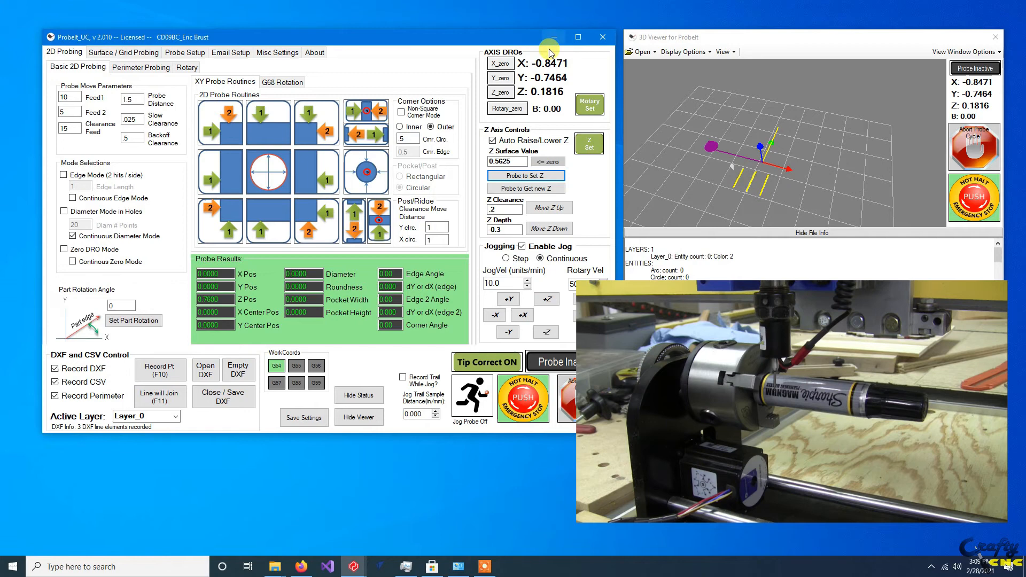
{"action": "mouse_move", "coordinate": [246, 170]}
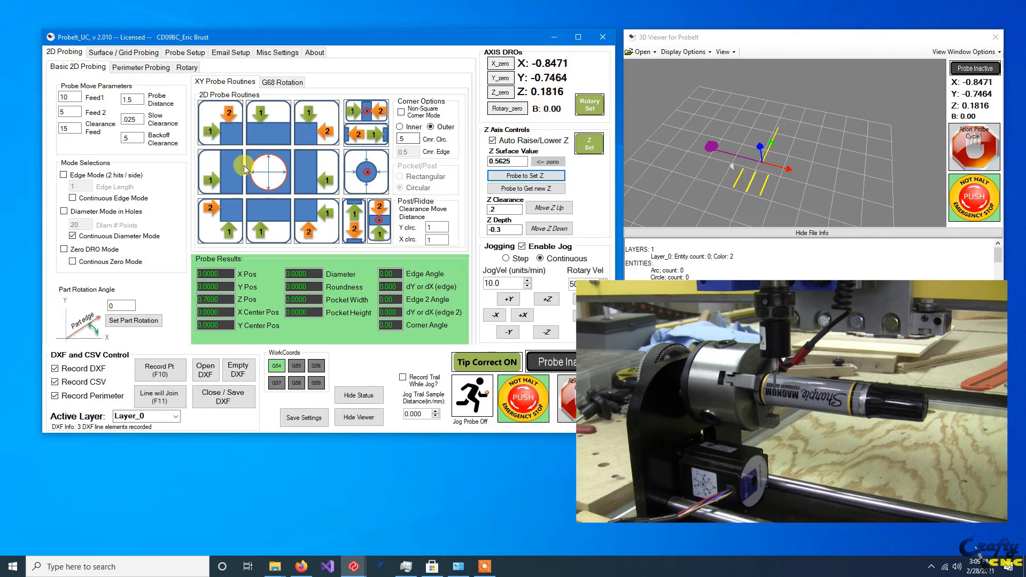
{"action": "mouse_move", "coordinate": [237, 169]}
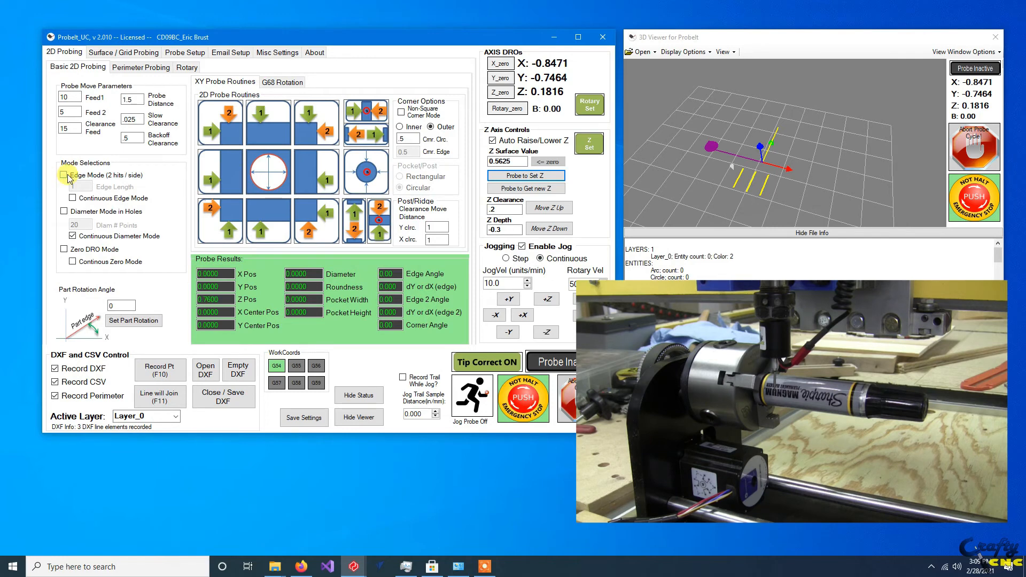
Enable two-hit edge mode with edge length -2 and start the side edge probe, accepting the warning
{"action": "left_click", "coordinate": [63, 174]}
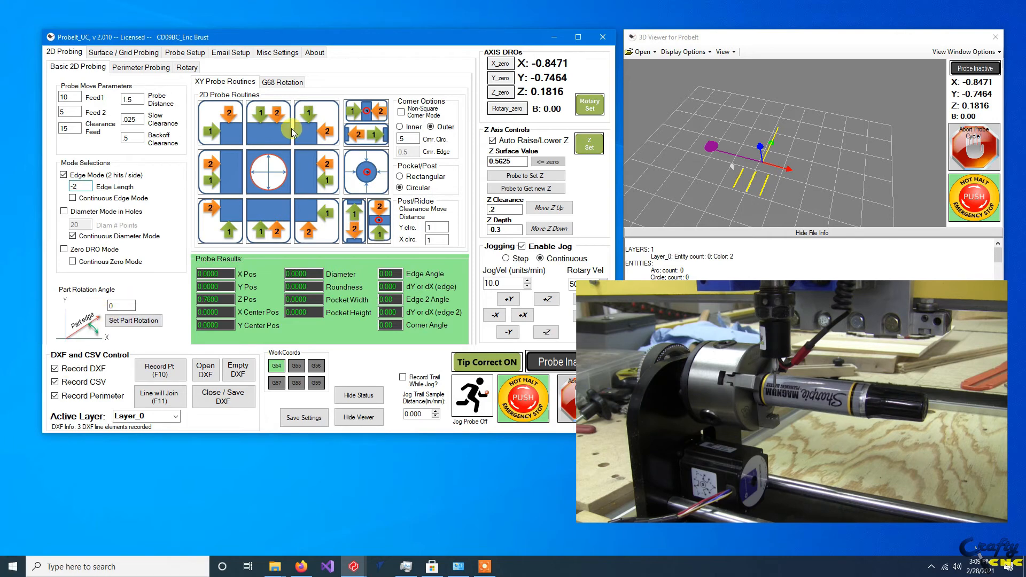
{"action": "mouse_move", "coordinate": [212, 170]}
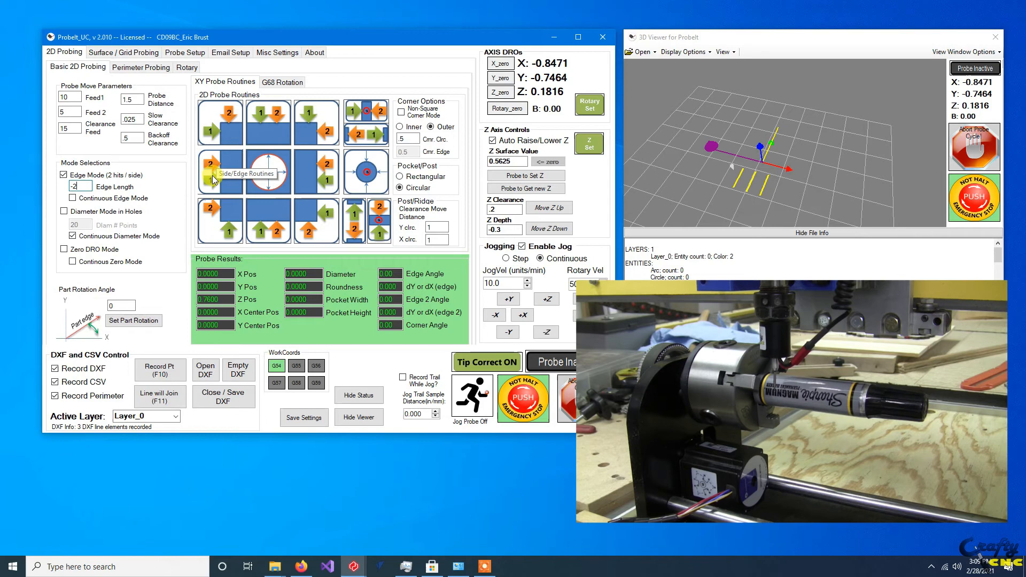
{"action": "left_click", "coordinate": [267, 171]}
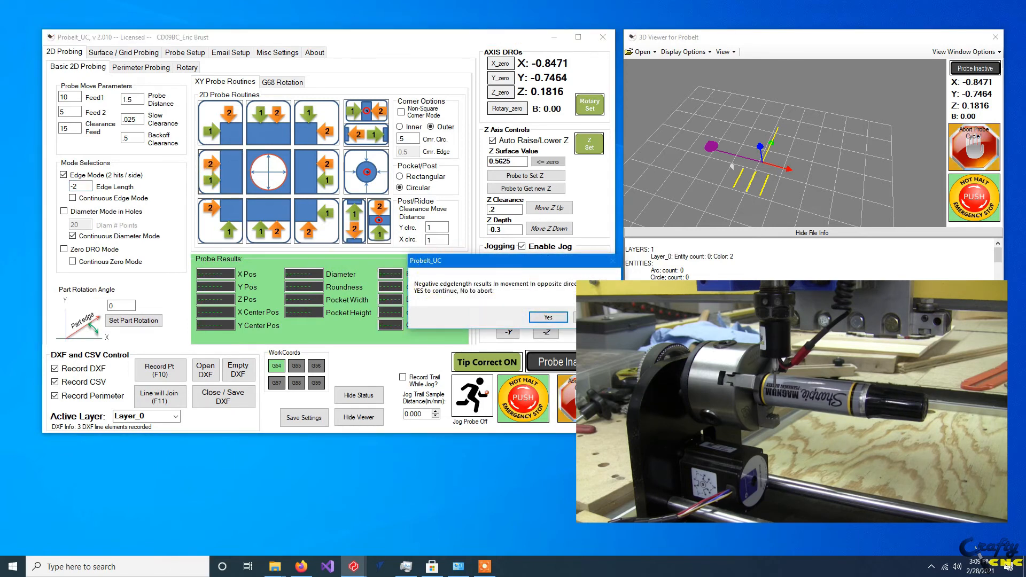
{"action": "left_click", "coordinate": [547, 317]}
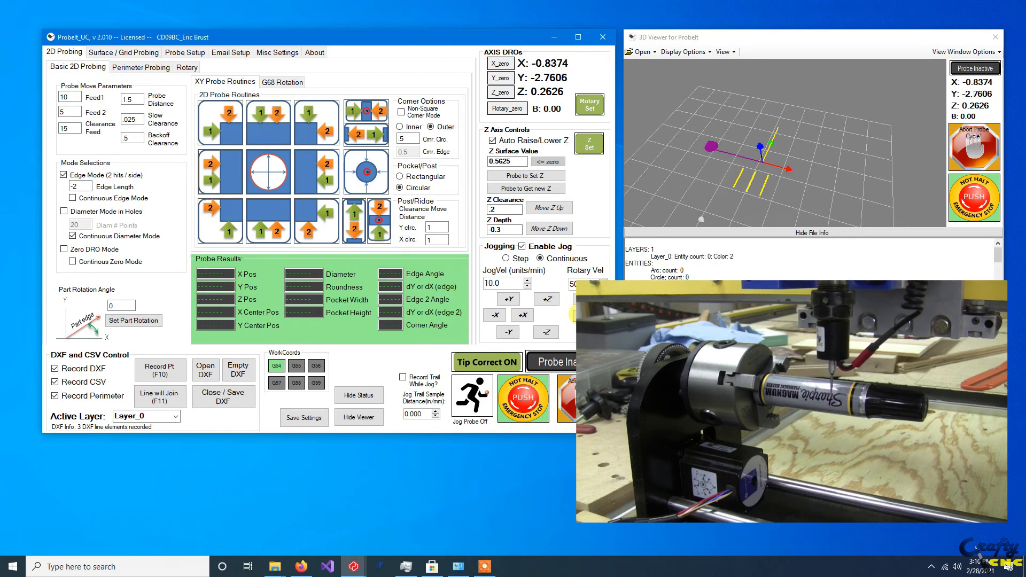
Let the edge probe finish and read the edge angle of about 89.5 degrees in Probe Results
{"action": "left_click", "coordinate": [553, 362]}
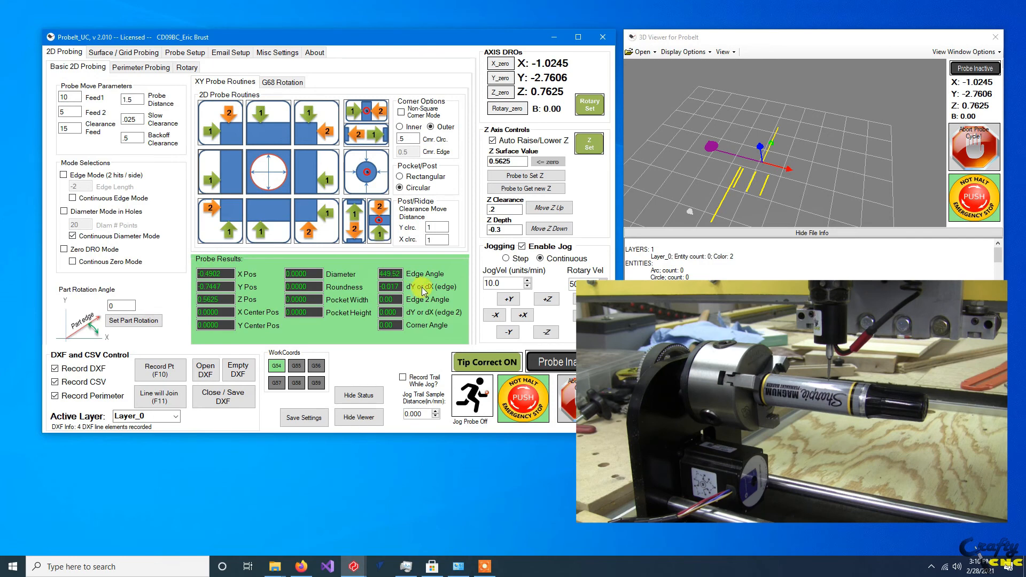
{"action": "mouse_move", "coordinate": [413, 289]}
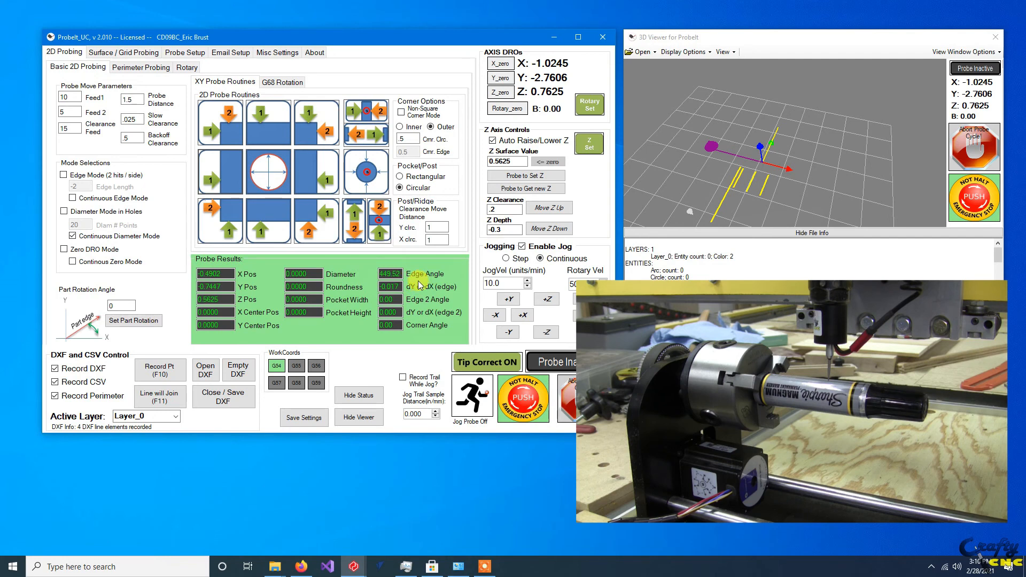
{"action": "mouse_move", "coordinate": [415, 286]}
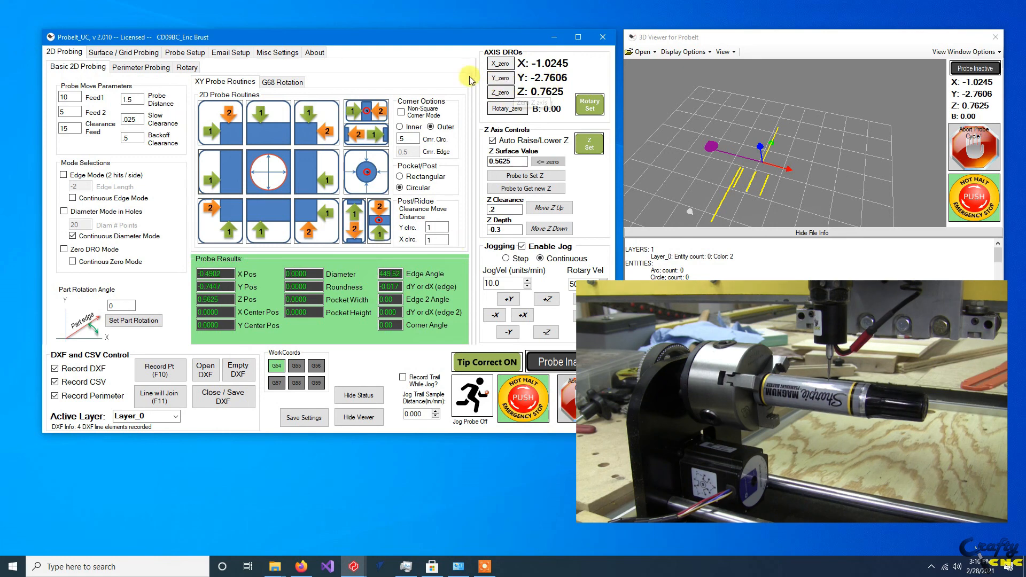
{"action": "mouse_move", "coordinate": [423, 75]}
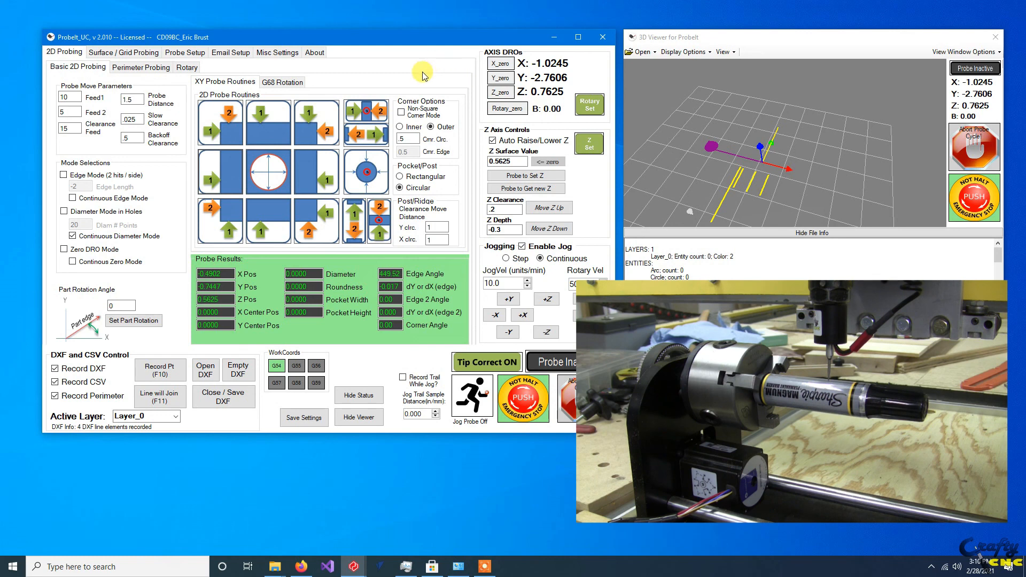